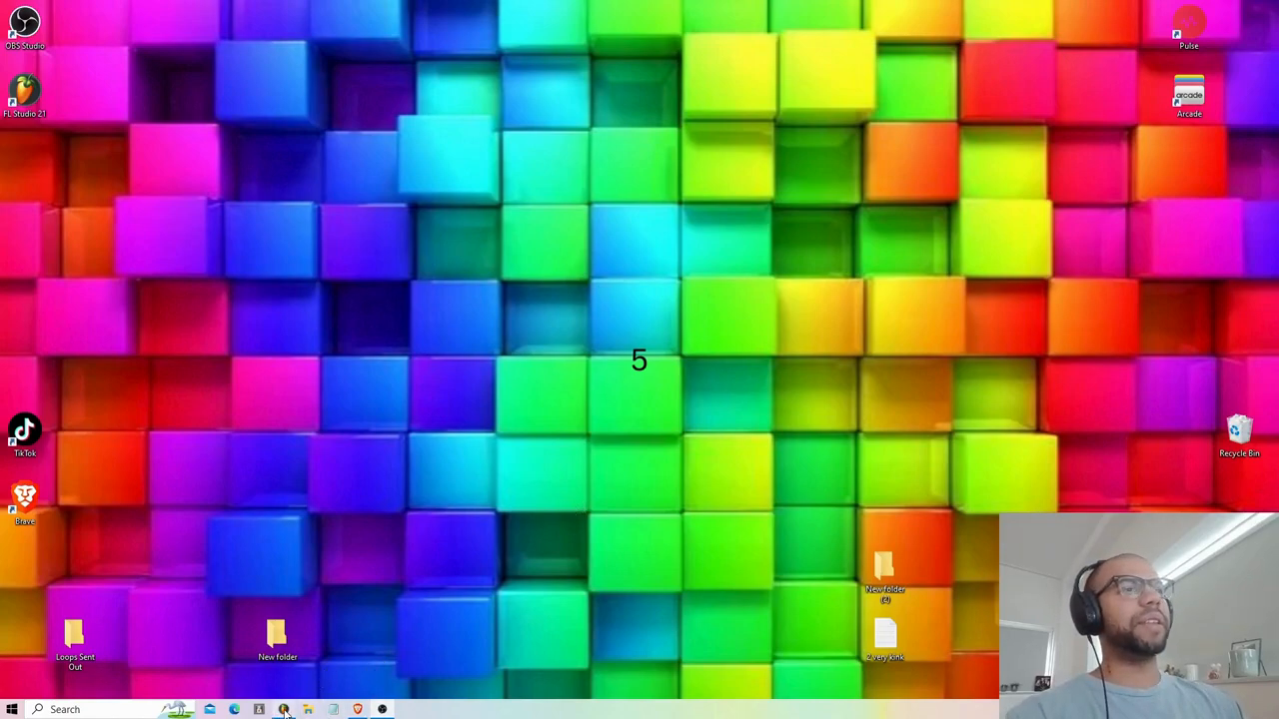
# Launch FL Studio from the desktop shortcut so the drill project's playlist appears.
pyautogui.click(284, 709)
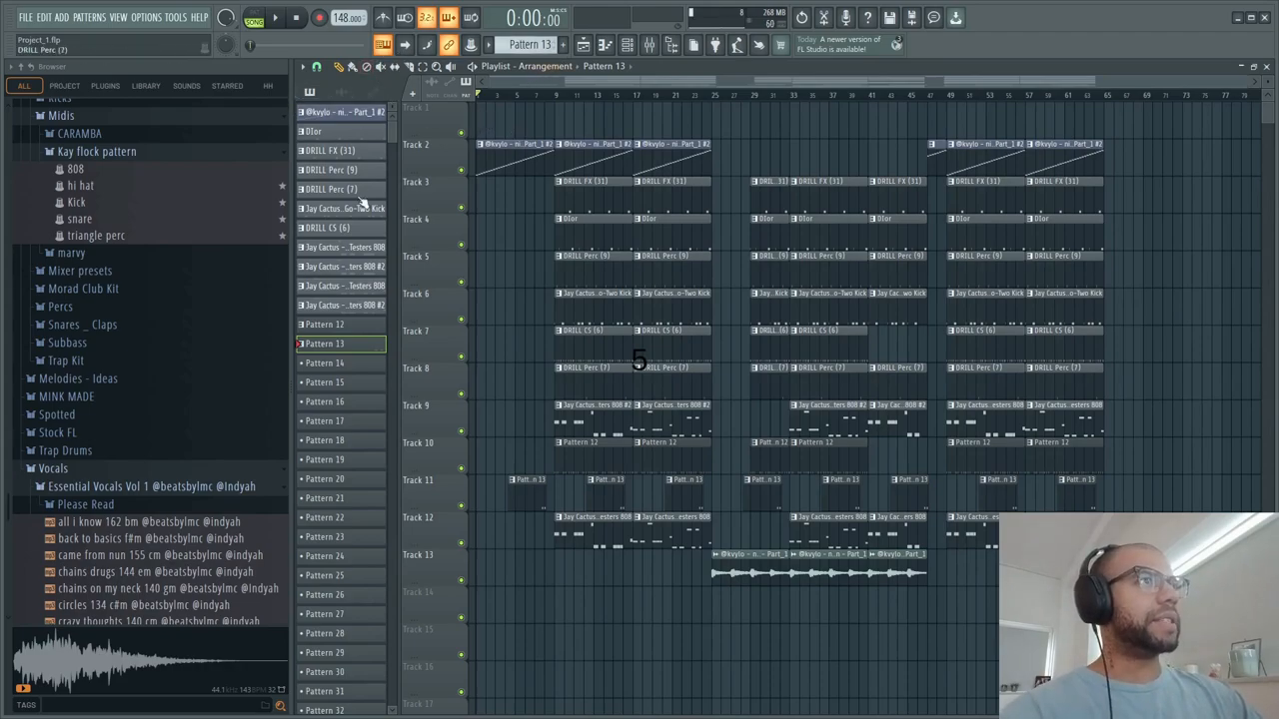
# Bring up the sample settings window of the 148 bpm melody loop clip.
pyautogui.click(584, 44)
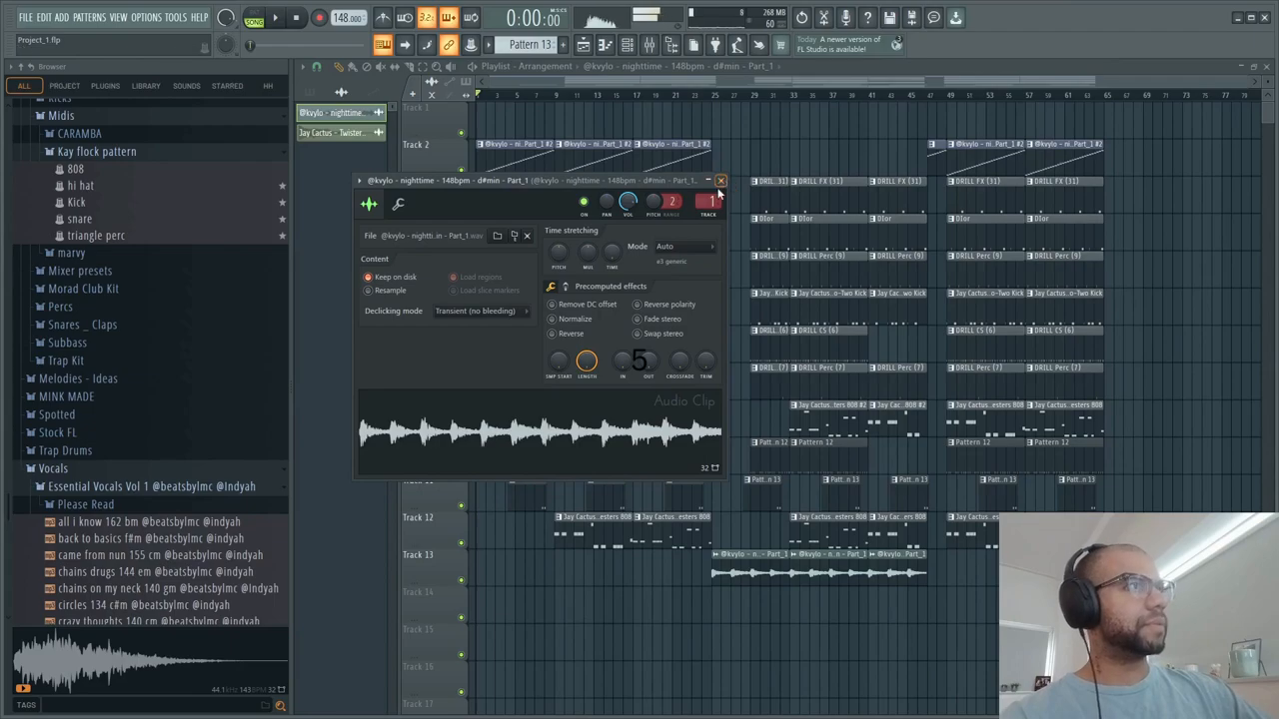
pyautogui.click(719, 180)
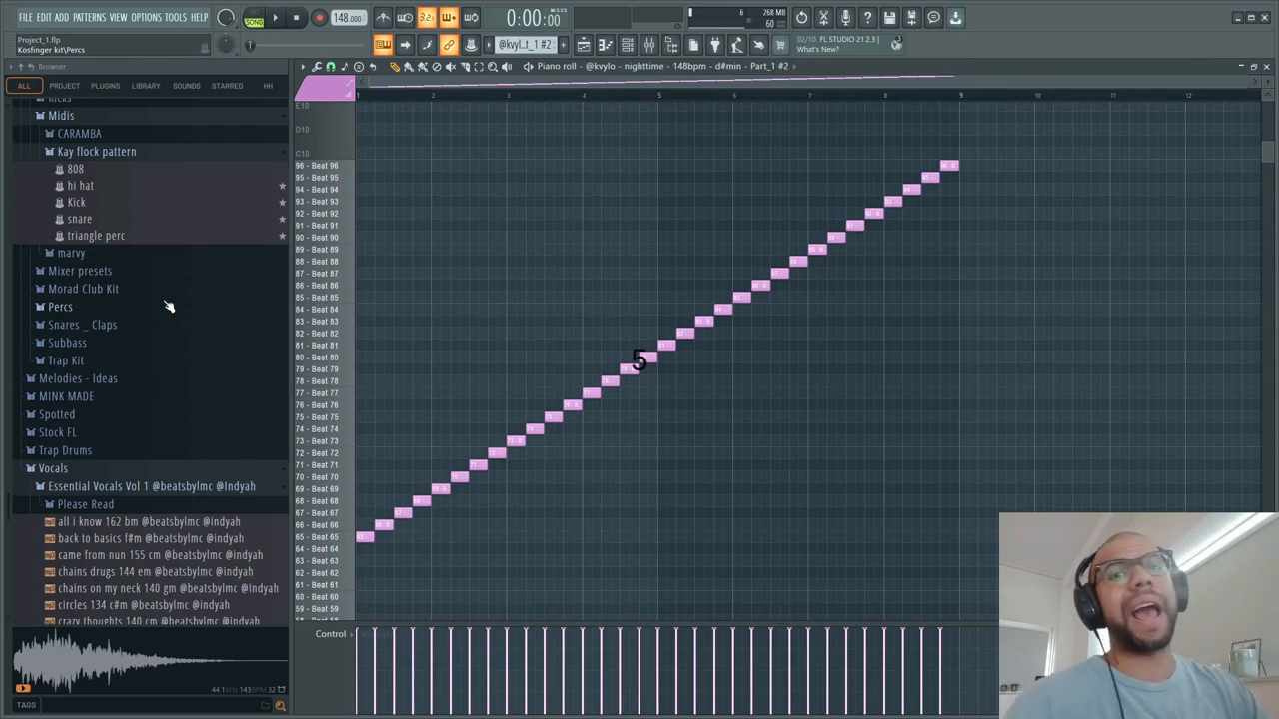
pyautogui.moveTo(652, 148)
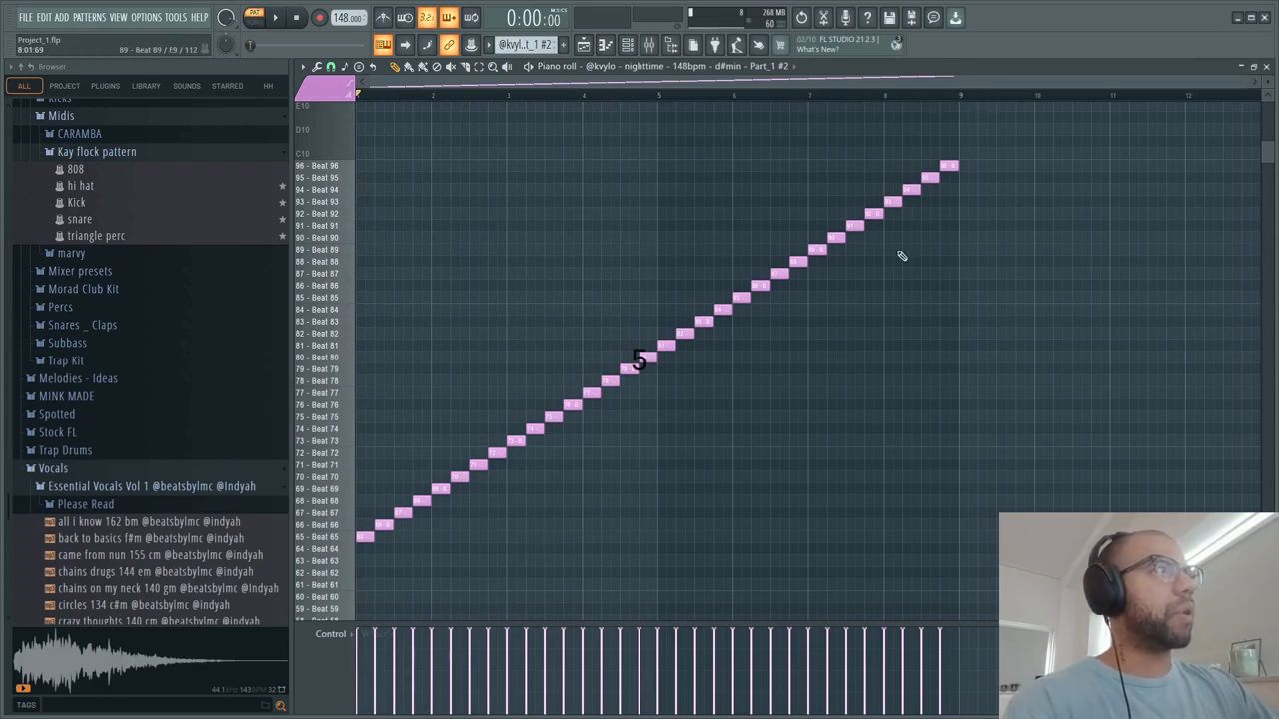
pyautogui.moveTo(644, 411)
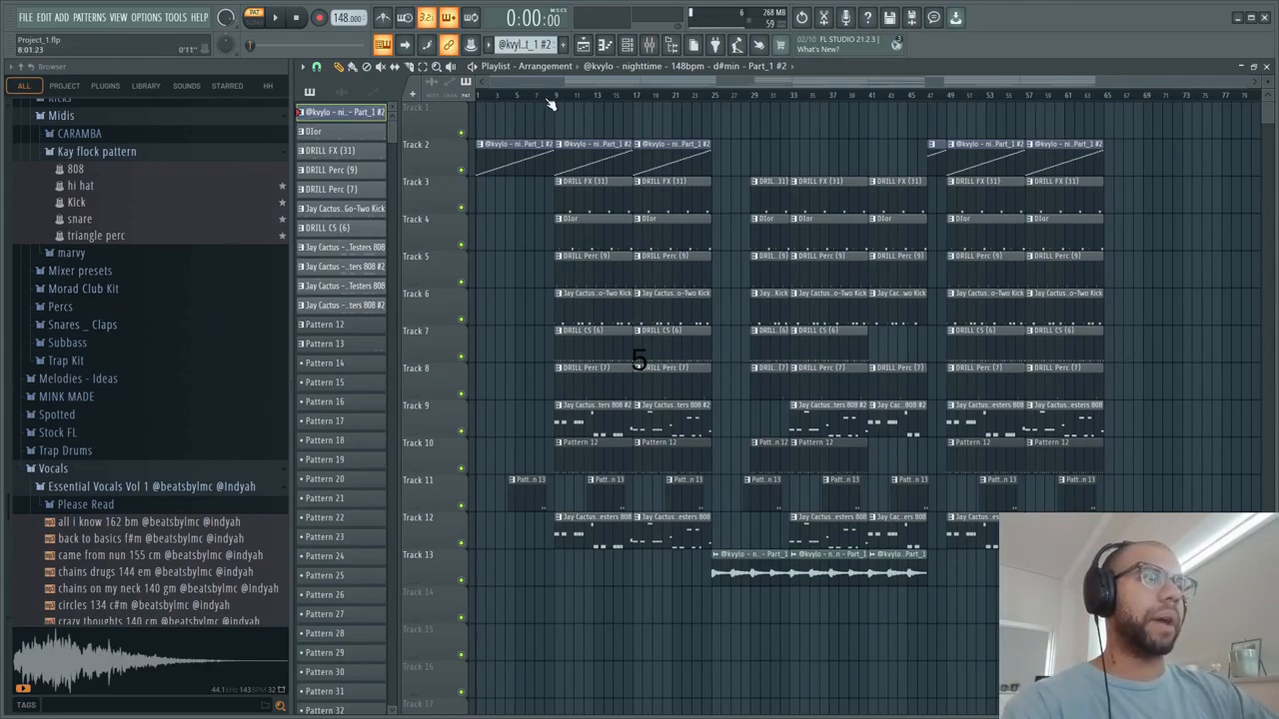
# Return to the playlist and mute clips, leaving only a few drum and Pattern 12 clips active.
pyautogui.click(254, 16)
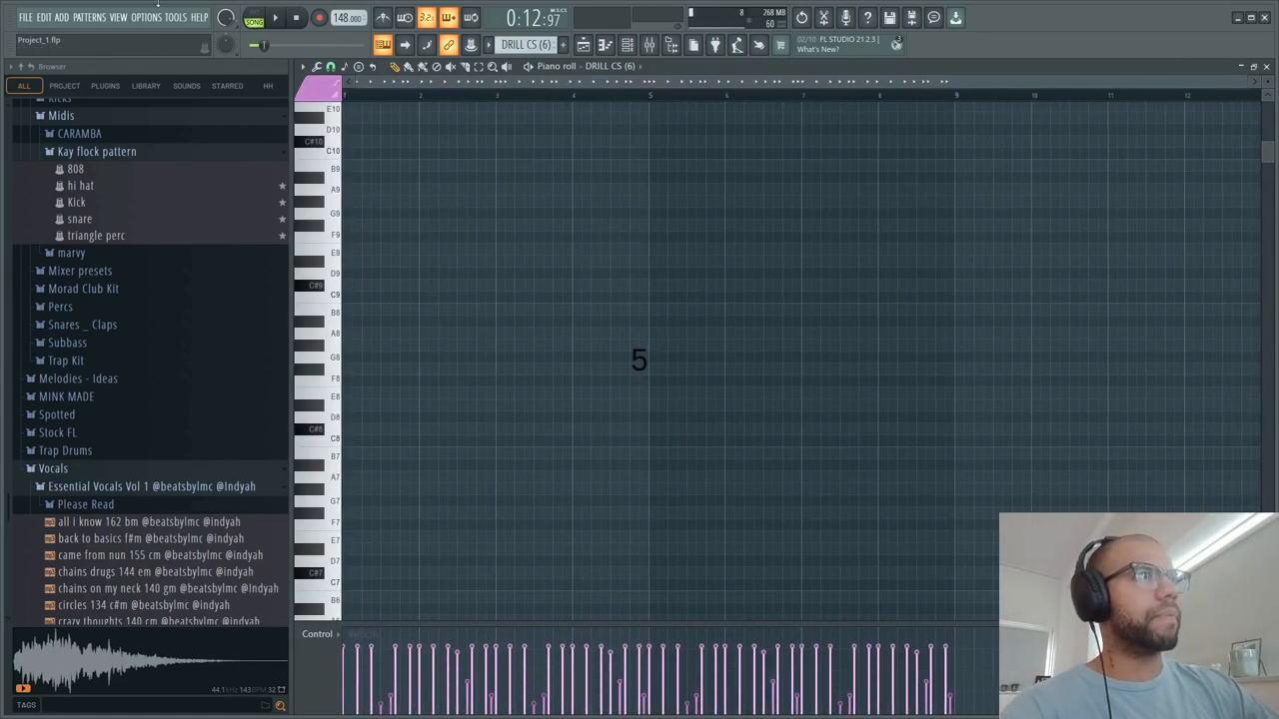
pyautogui.click(296, 18)
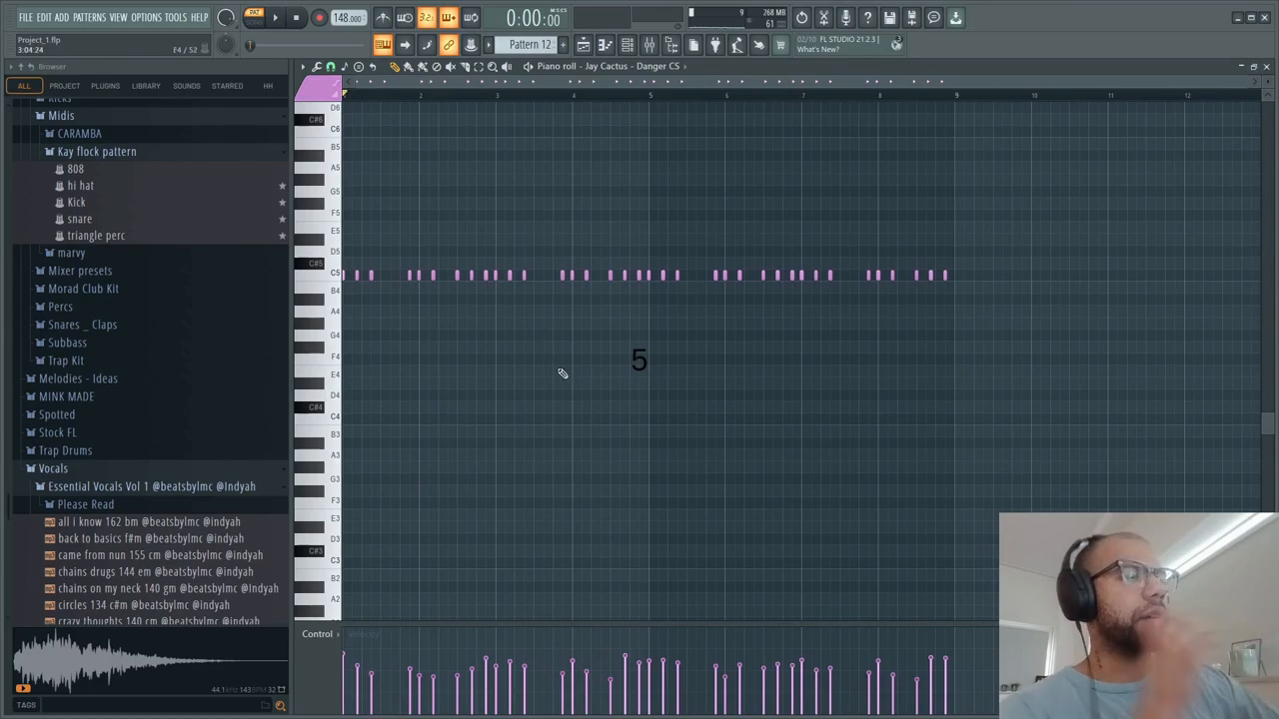
pyautogui.moveTo(576, 536)
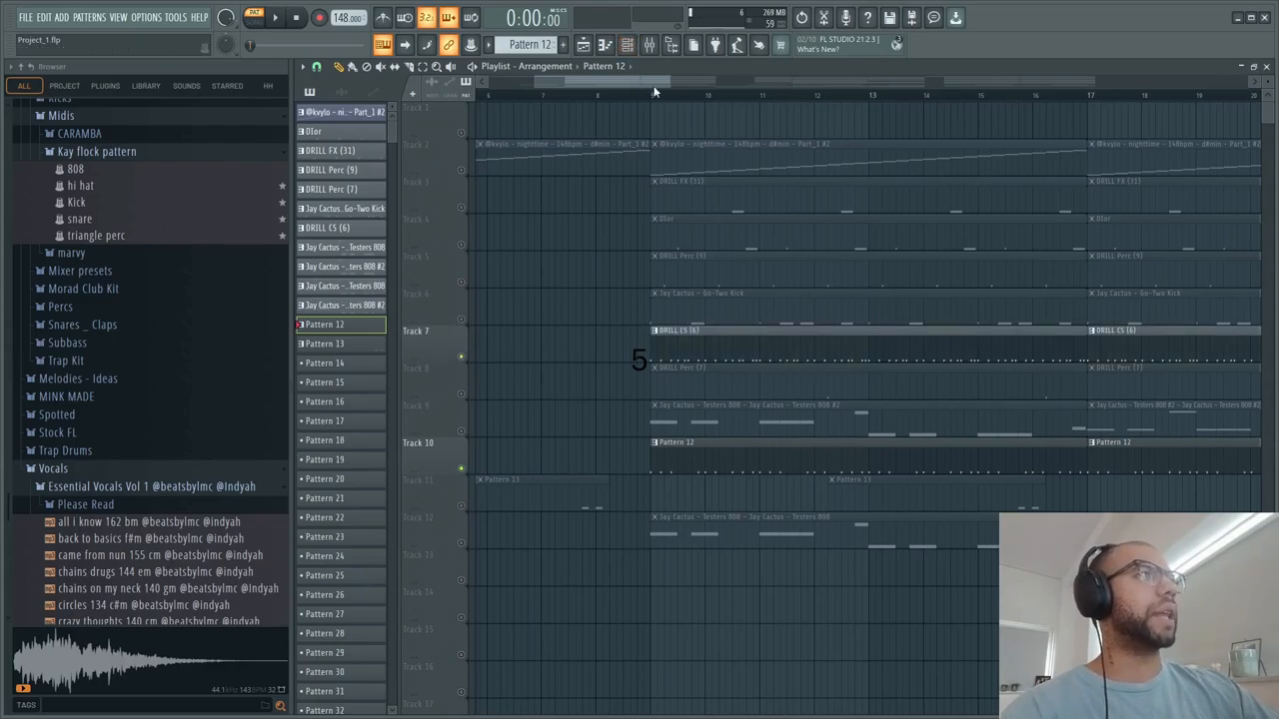
# Unmute more drum clips during playback, including the DRILL Perc track.
pyautogui.click(256, 18)
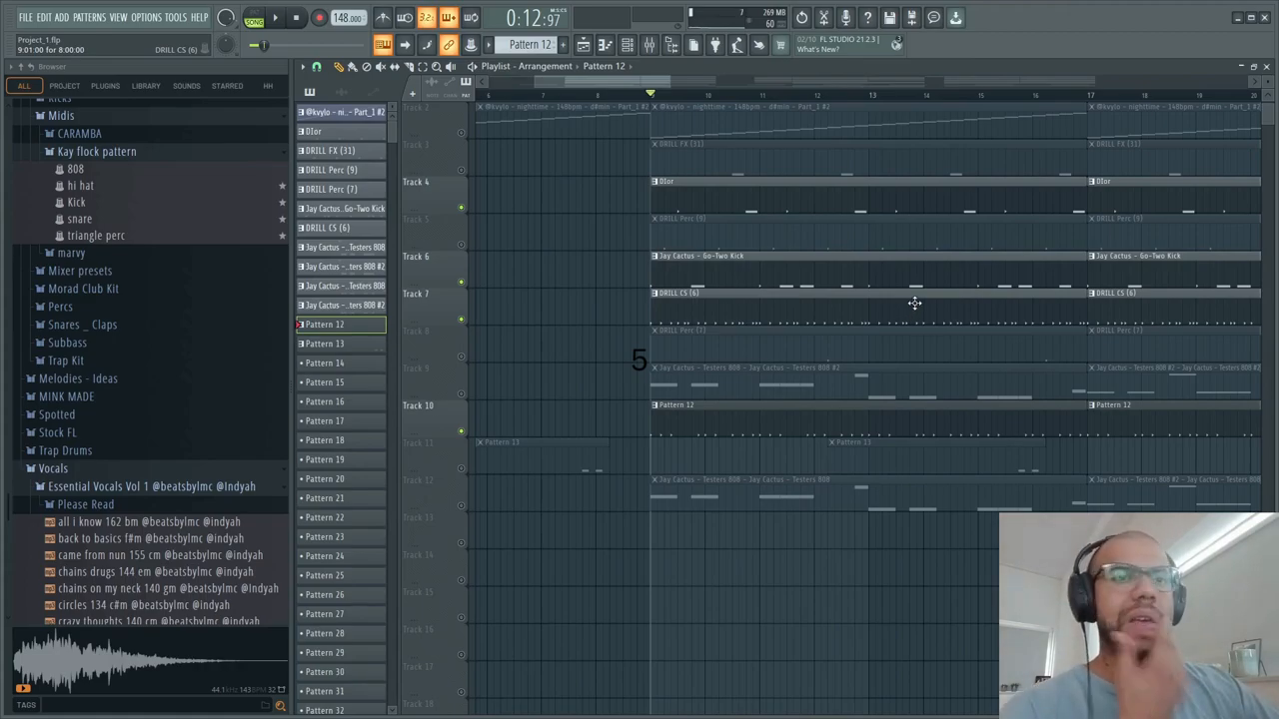
pyautogui.click(275, 16)
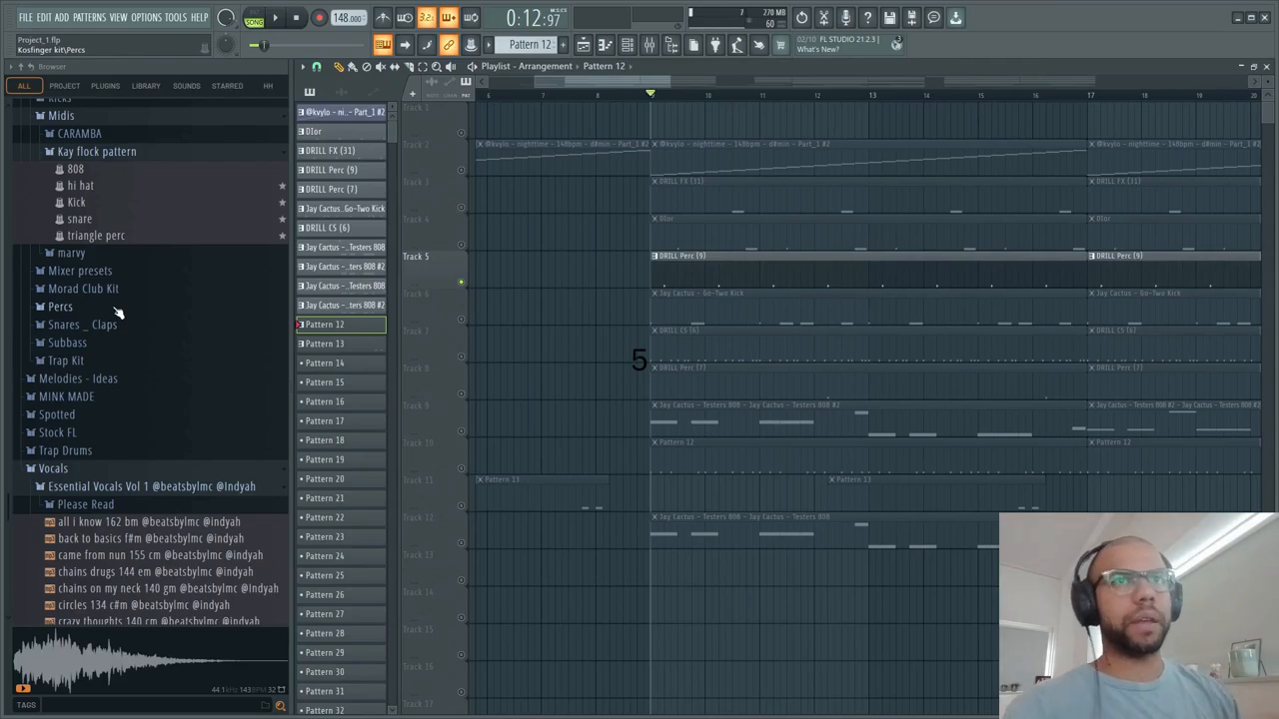
pyautogui.click(276, 18)
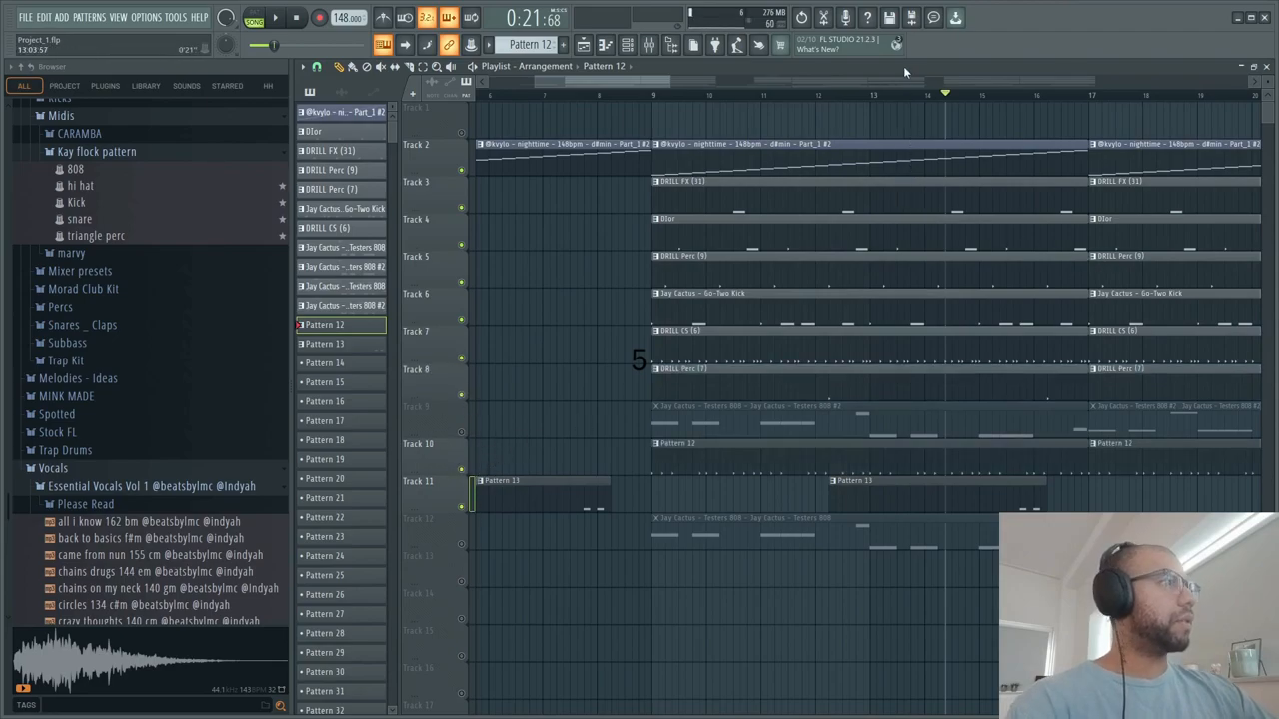
pyautogui.click(632, 94)
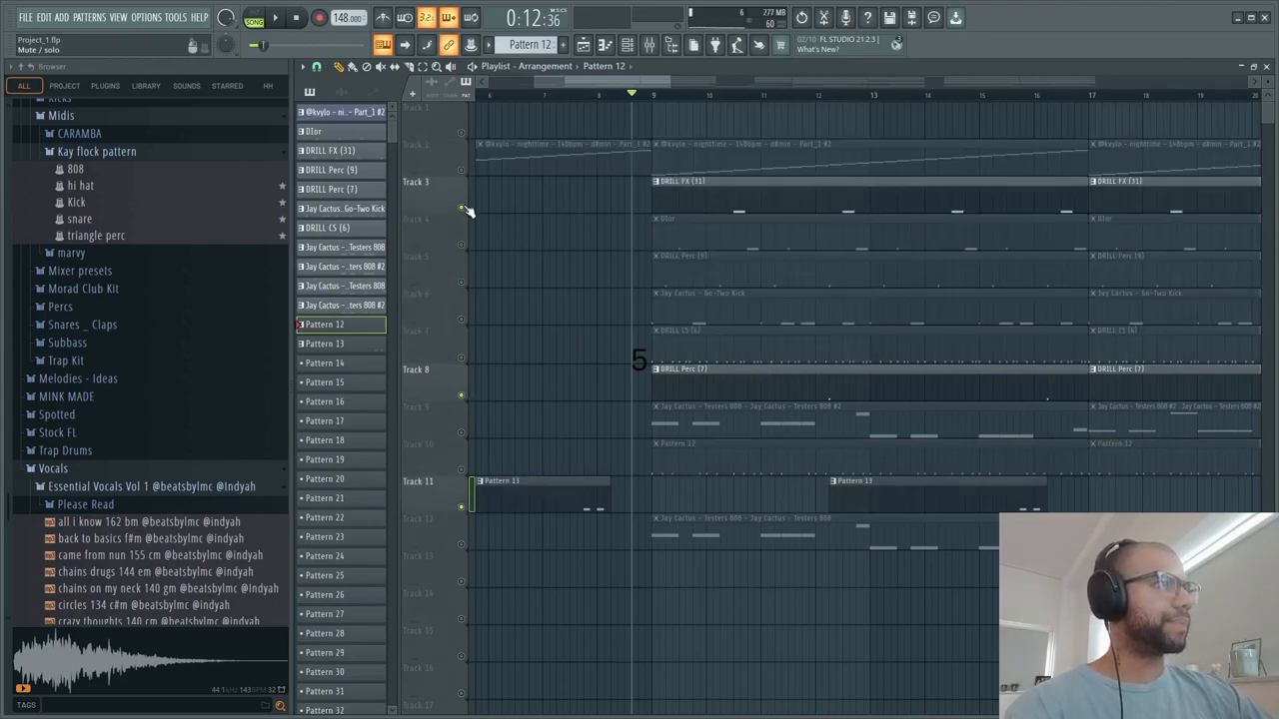
pyautogui.moveTo(470, 289)
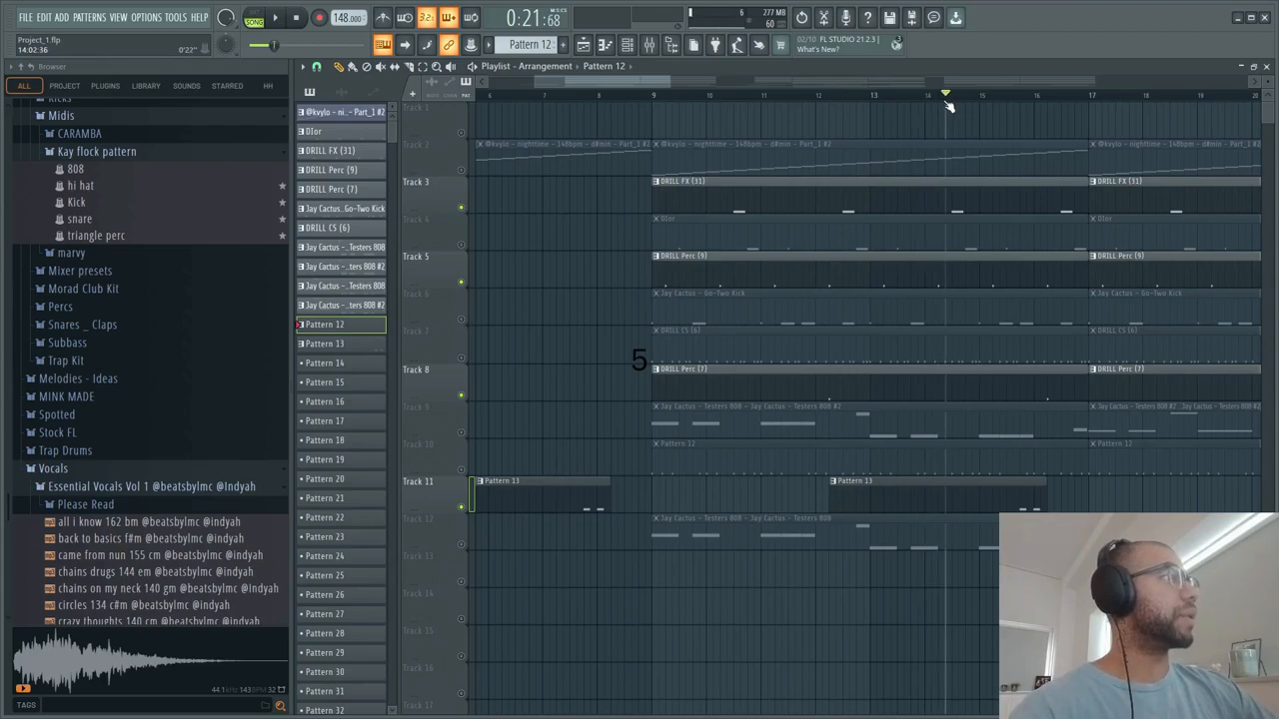
# Mute the drum tracks and place an 808 bass pattern clip on track 9.
pyautogui.click(275, 16)
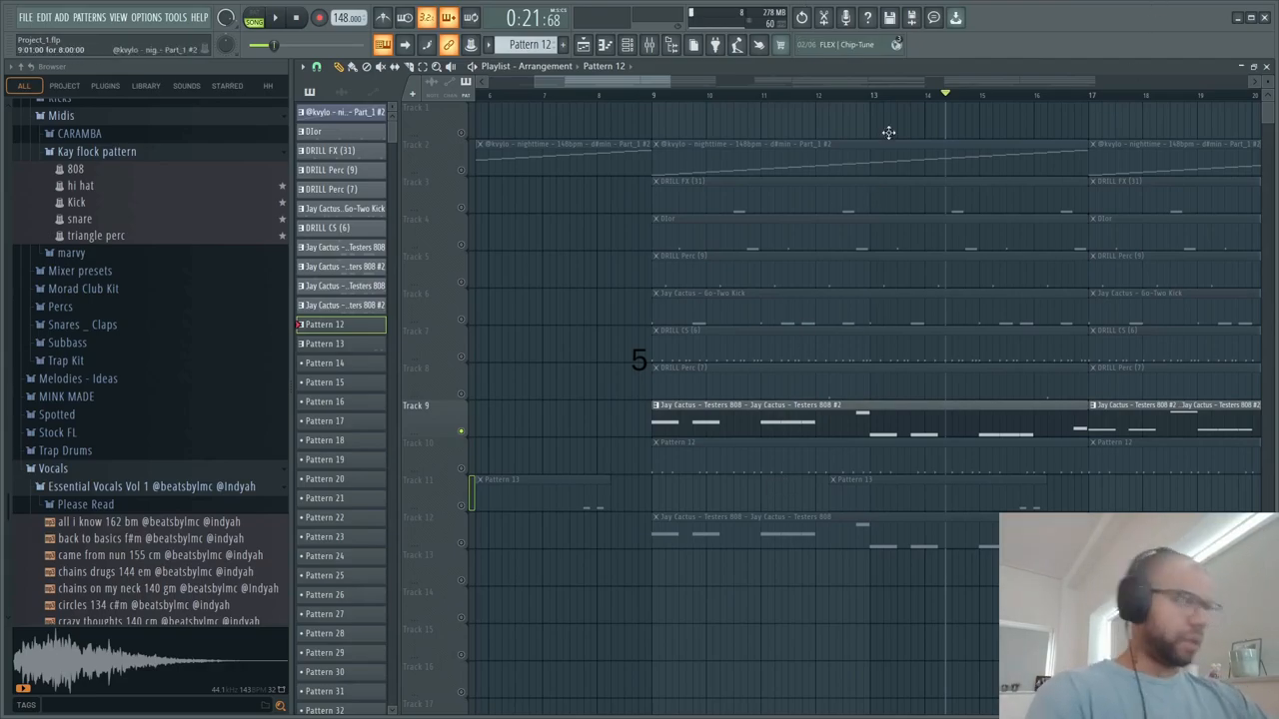
pyautogui.click(720, 96)
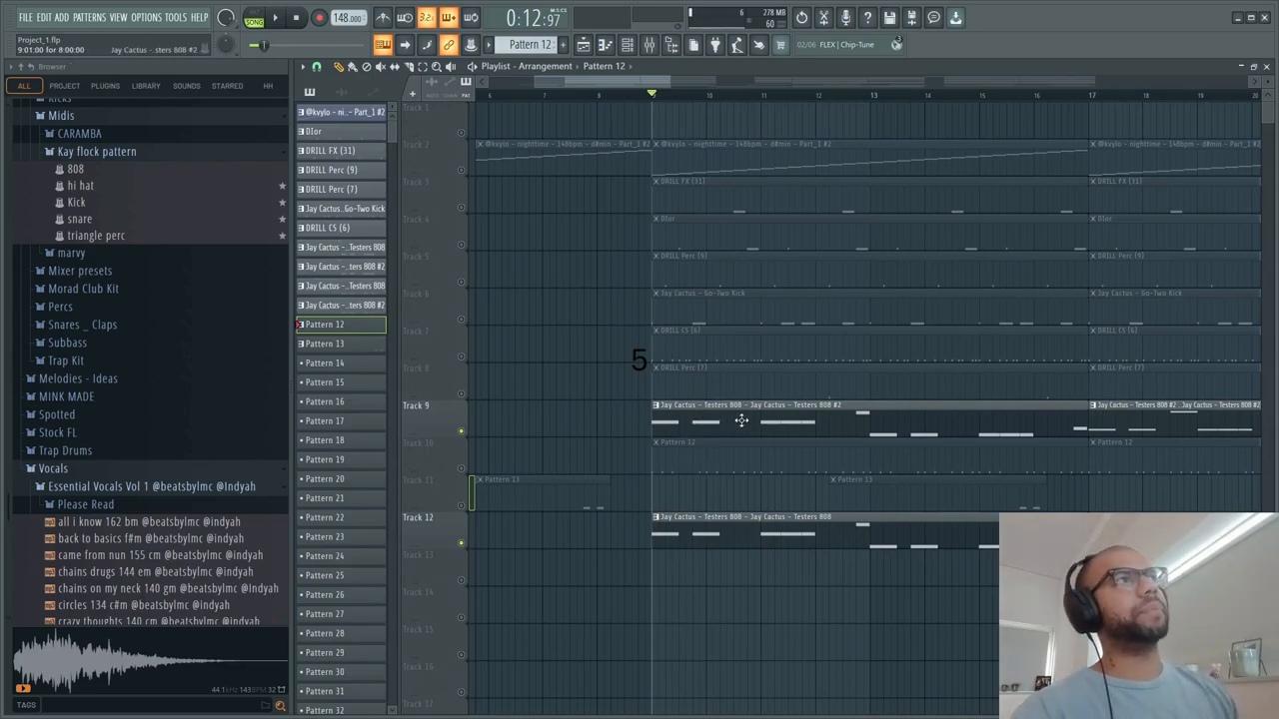
# Add a second 808 bass clip on track 12 and expand the 808/FX browser folder.
pyautogui.click(647, 44)
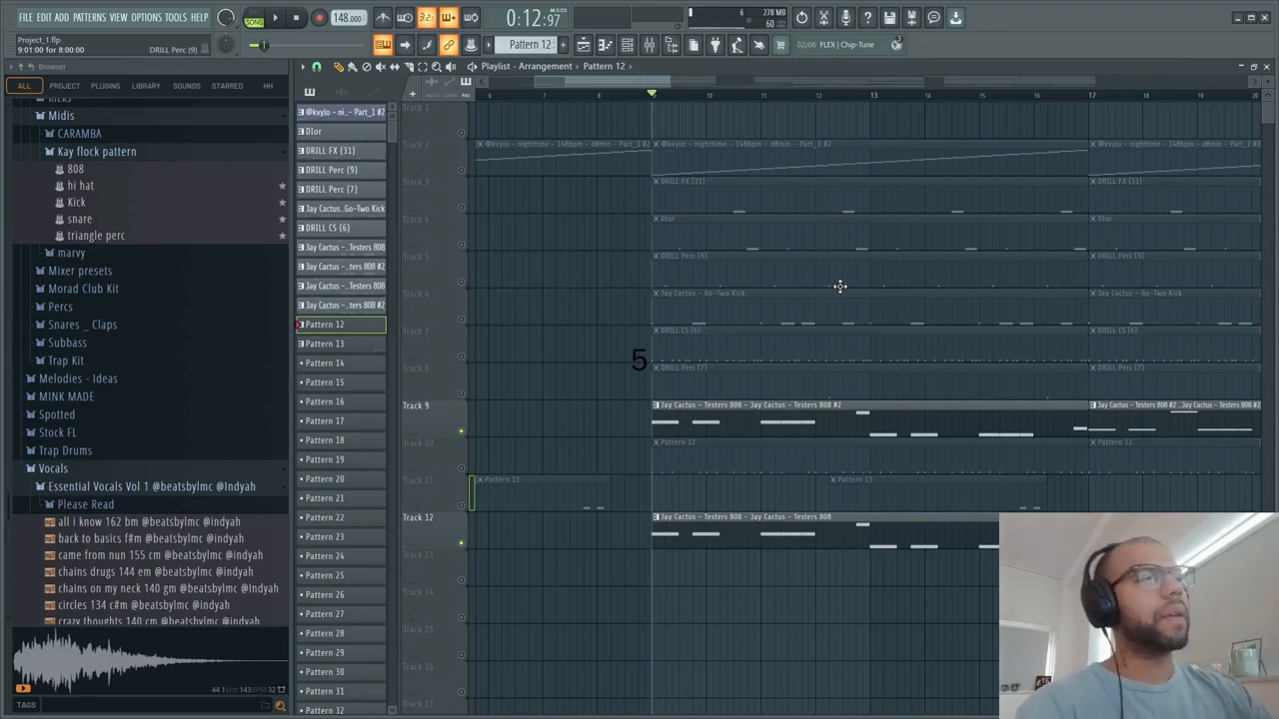
pyautogui.moveTo(835, 288)
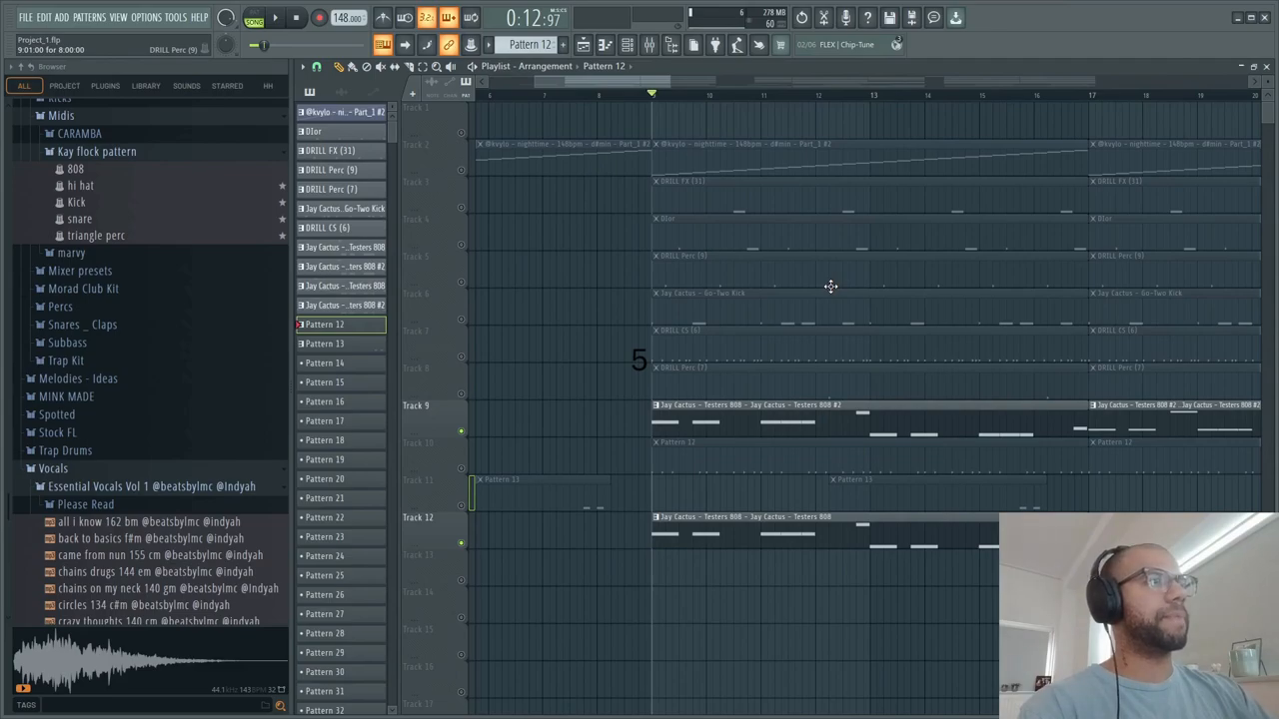
pyautogui.moveTo(716, 272)
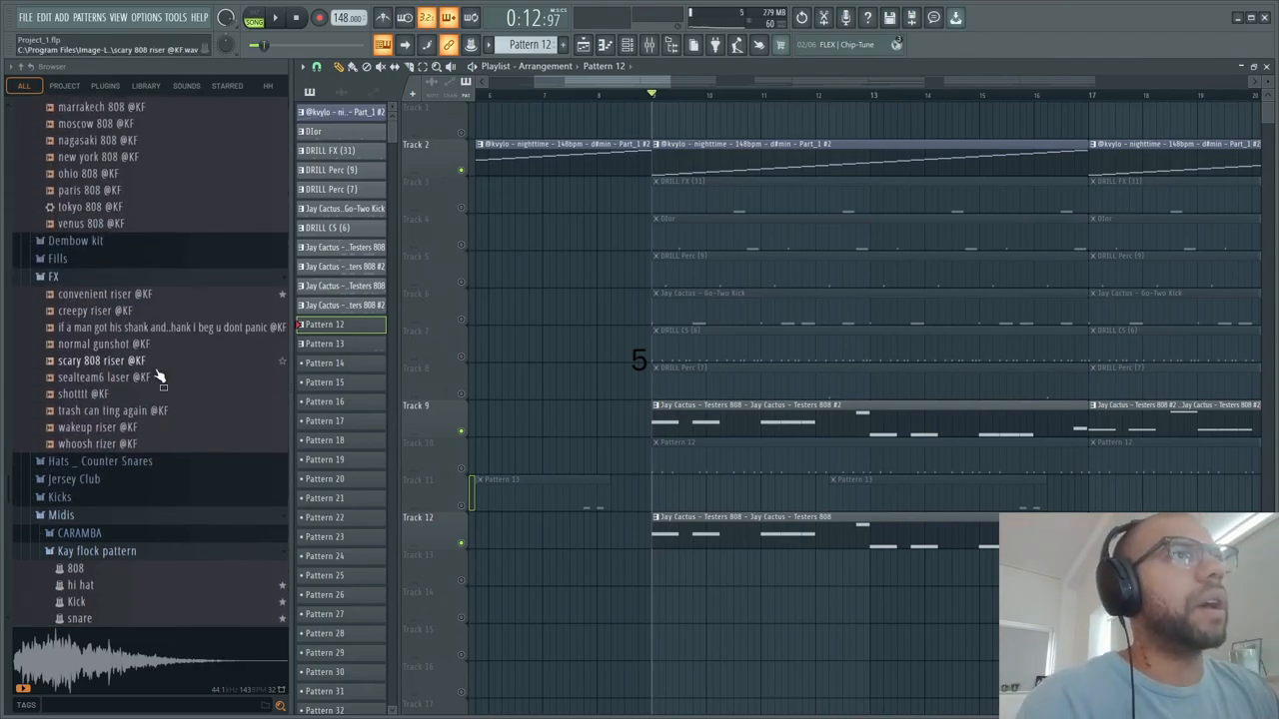
# Zoom out to fit the full Mink Made arrangement and play it from the start.
pyautogui.scroll(-3)
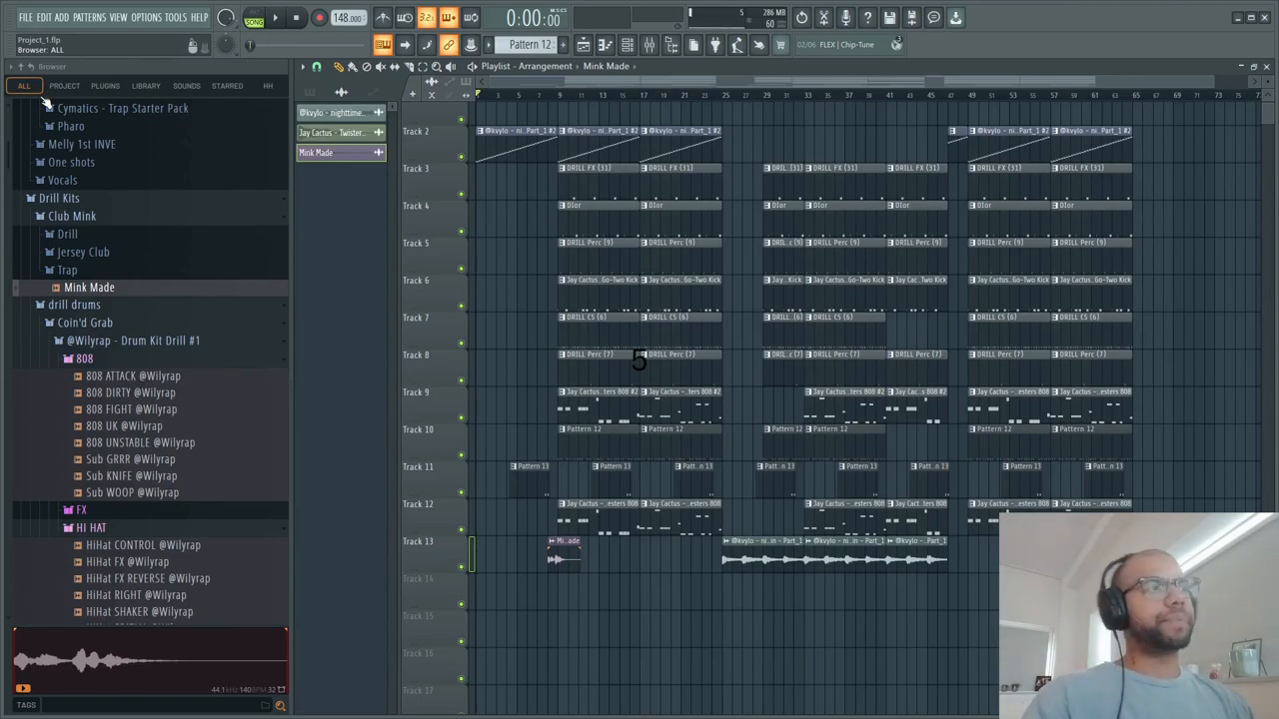
pyautogui.click(276, 16)
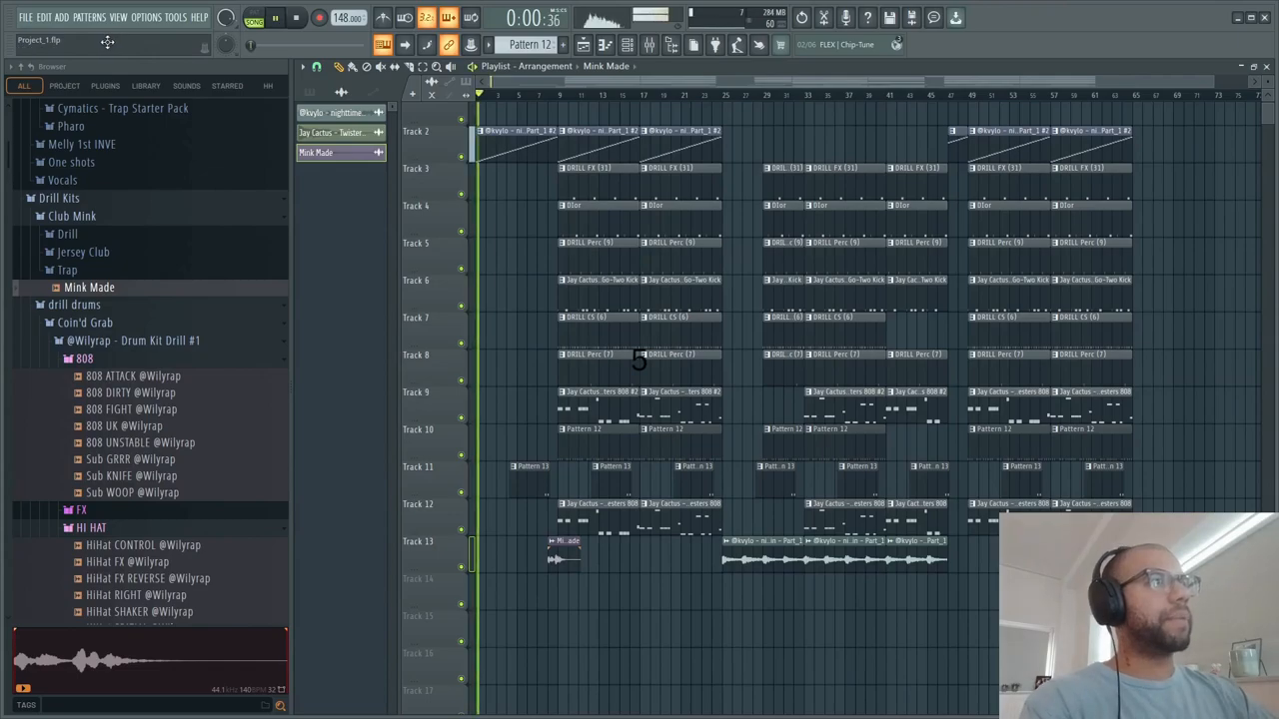